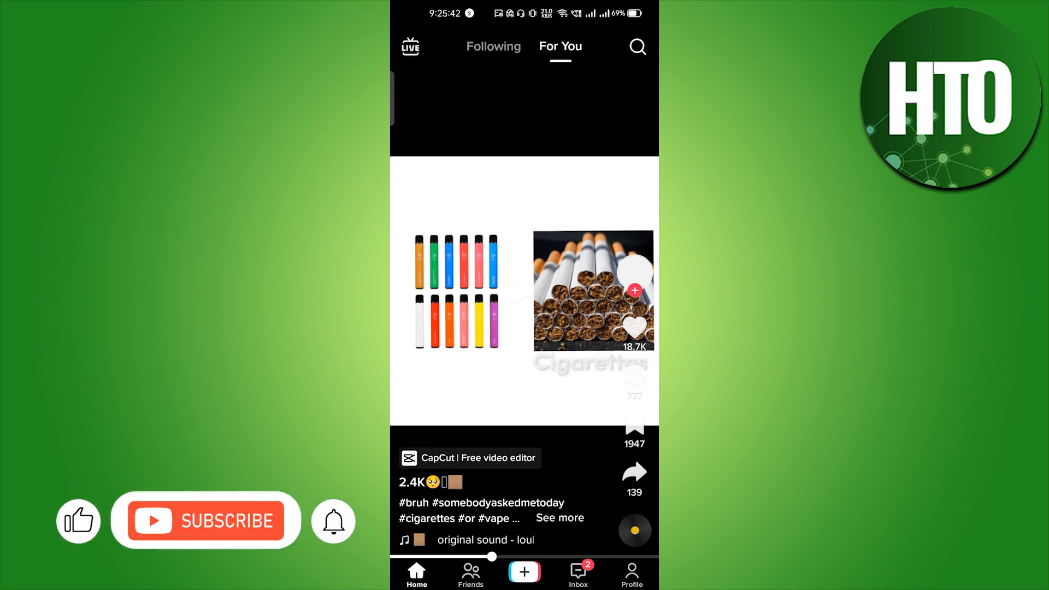
Step: Open the Inbox's All activity notifications from the For You feed
left_click(578, 573)
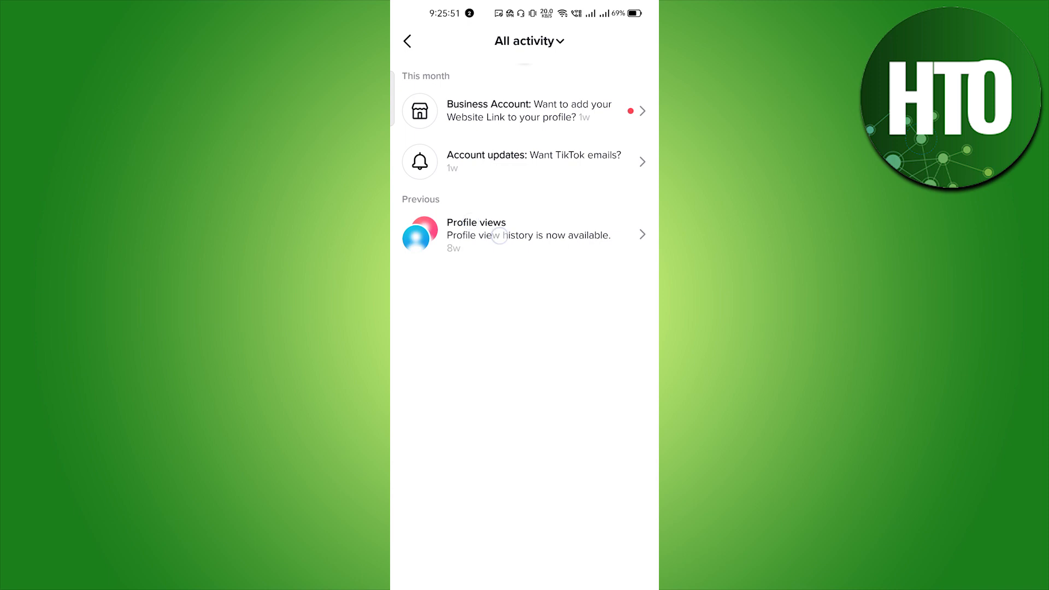
Step: Open the 'Profile views' notification under Previous
left_click(527, 235)
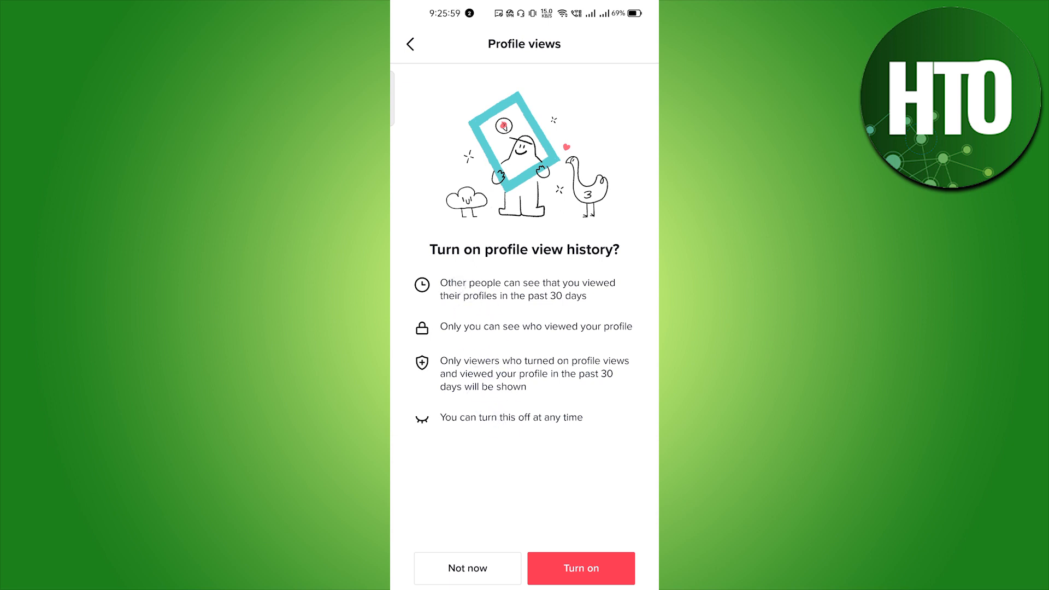
Step: Turn on profile view history, then return to All activity
left_click(580, 569)
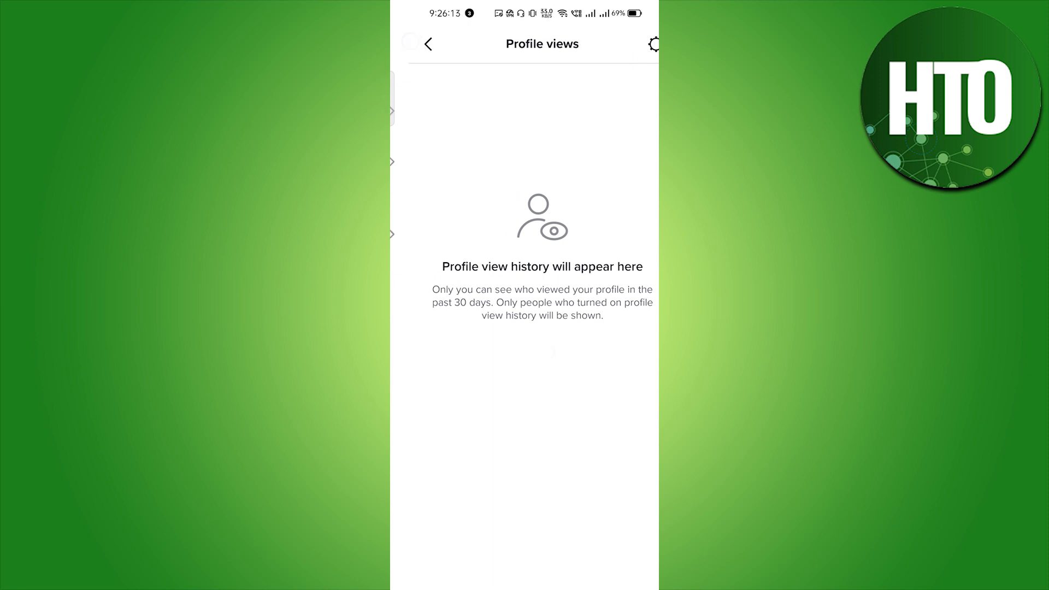
left_click(428, 44)
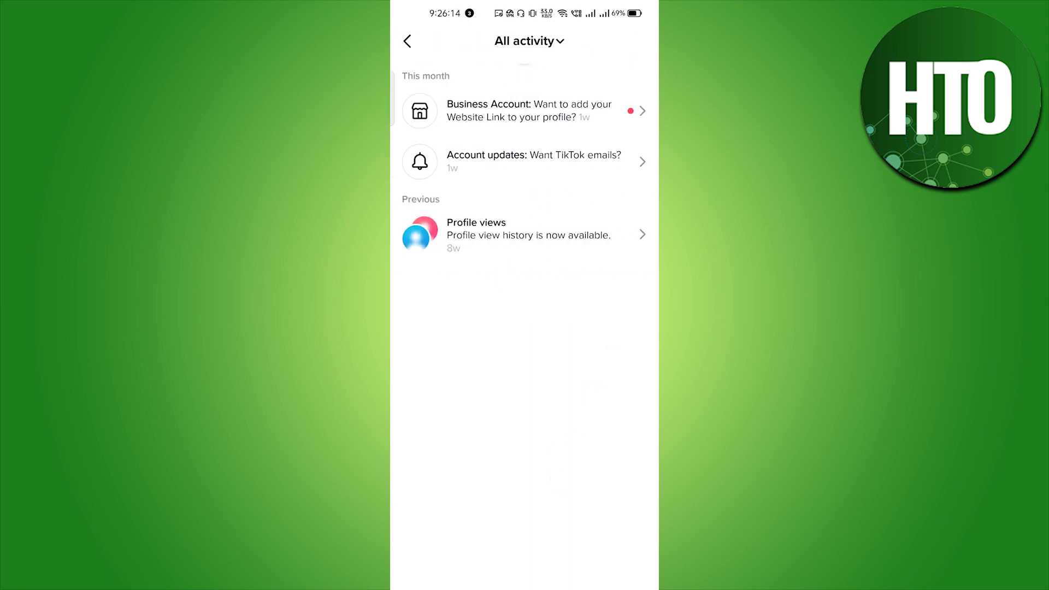